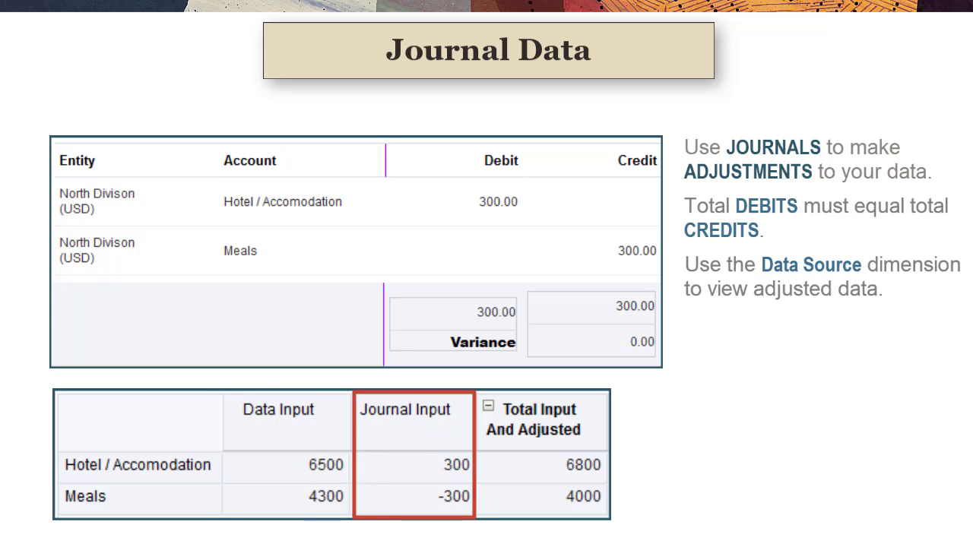
Advance to the Journals and Currency slide showing a Regular journal in the Reclass group
{"action": "left_click", "coordinate": [542, 421]}
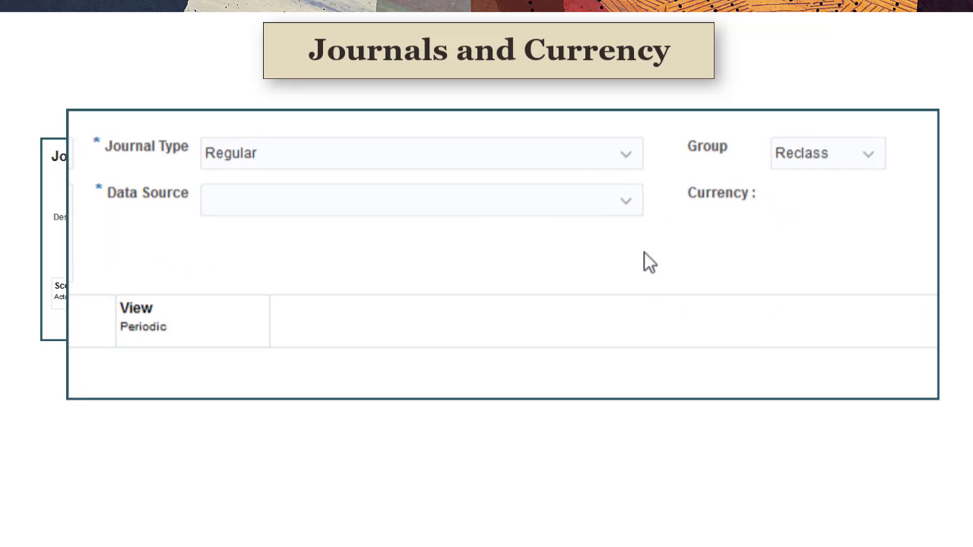
Change the journal's data source to DS_EUR so its currency reads EUR
{"action": "left_click", "coordinate": [421, 199]}
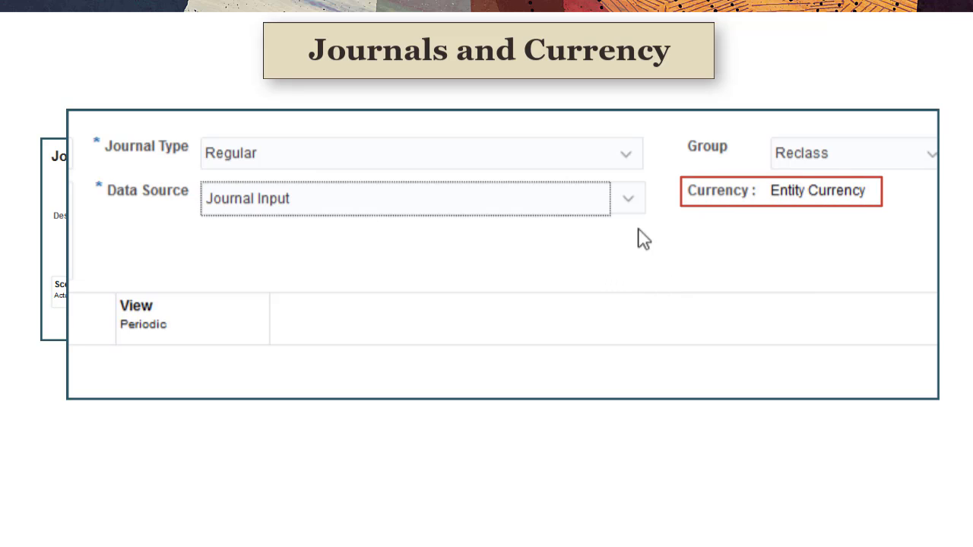
{"action": "left_click", "coordinate": [626, 198]}
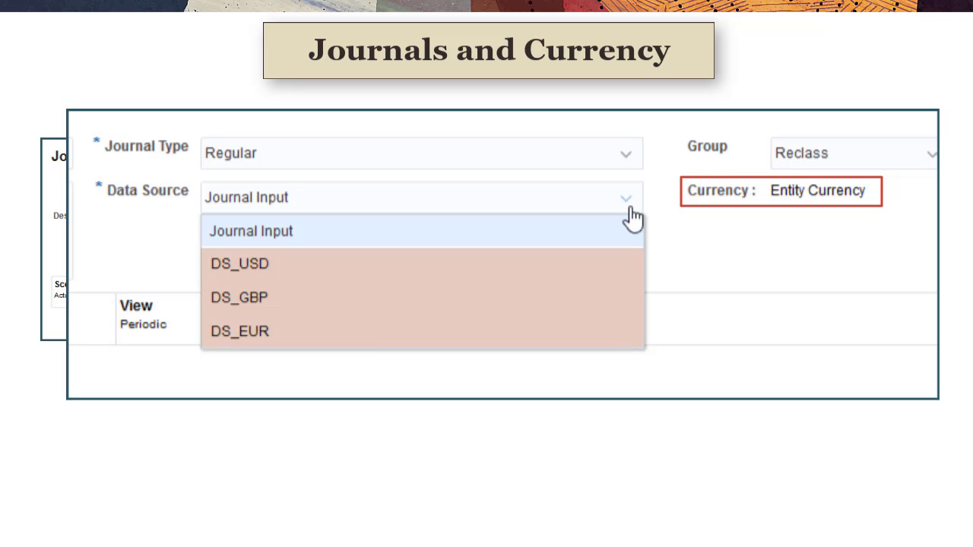
{"action": "mouse_move", "coordinate": [629, 222]}
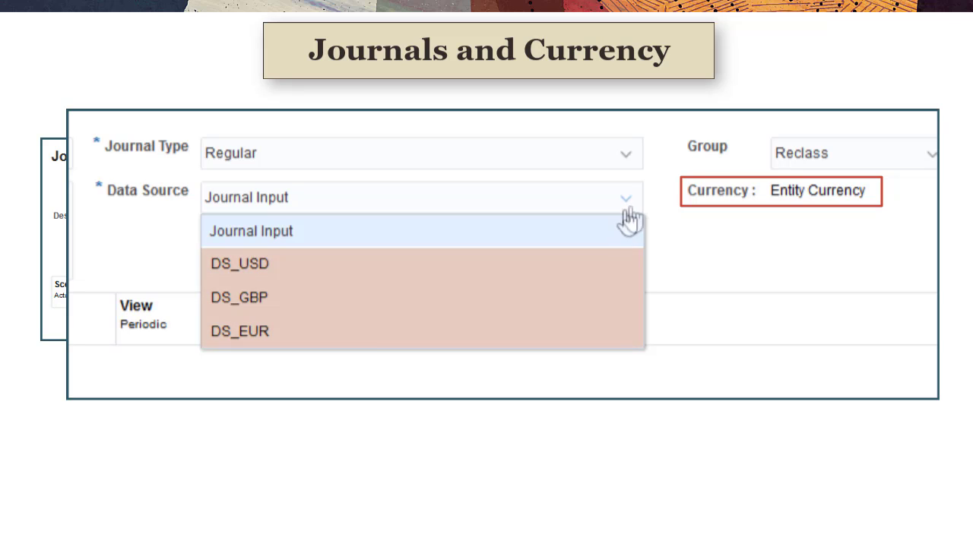
{"action": "left_click", "coordinate": [240, 331]}
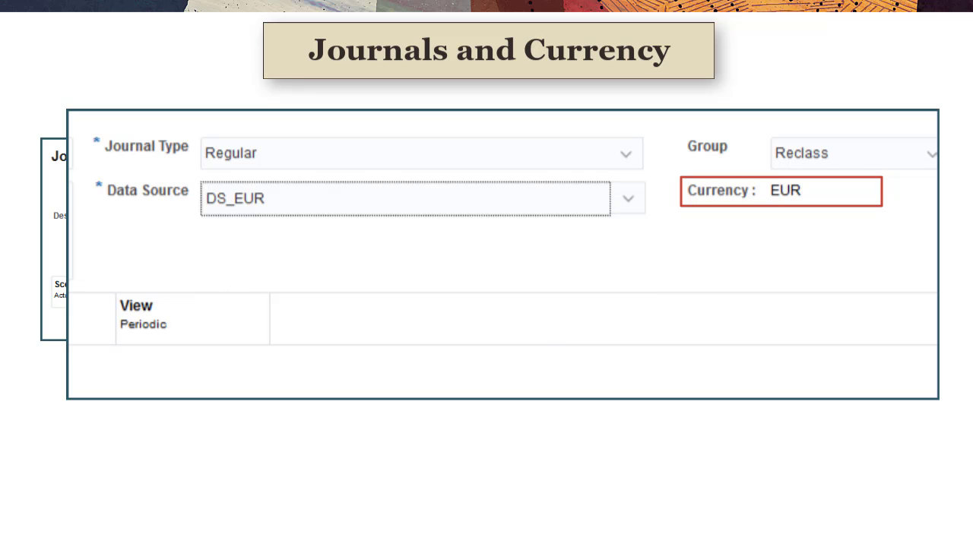
{"action": "key", "text": "right"}
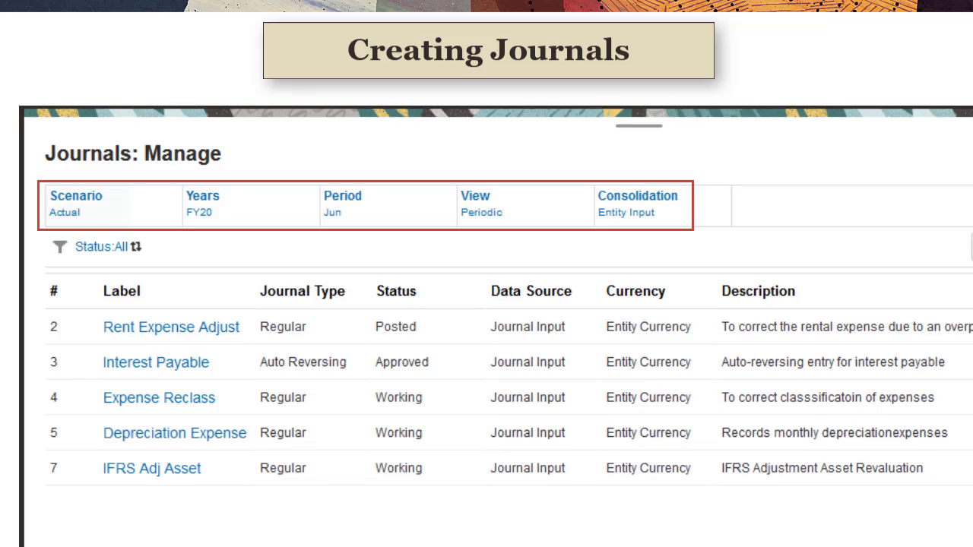
Review the Period and Consolidation POV members on Journals: Manage and show the YTD View explanation
{"action": "left_click", "coordinate": [83, 205]}
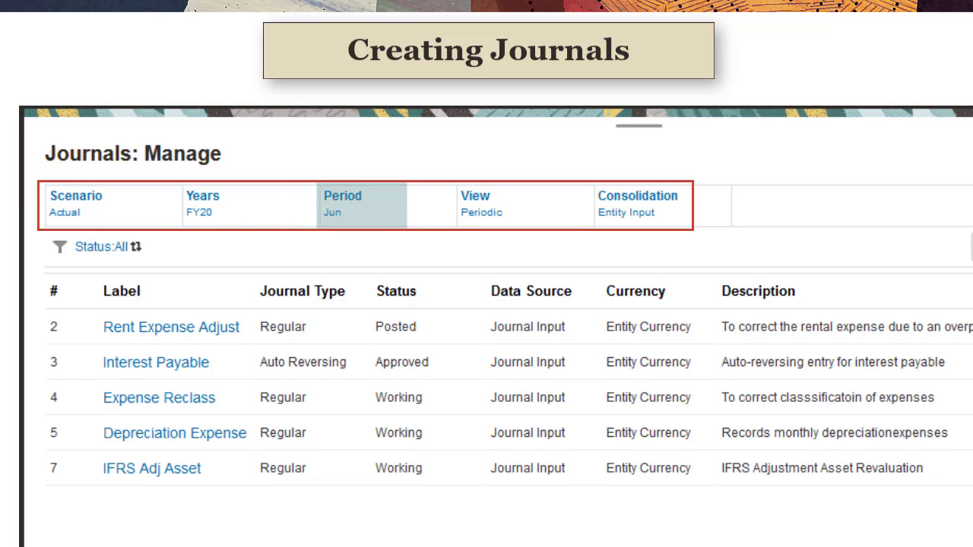
{"action": "left_click", "coordinate": [637, 204]}
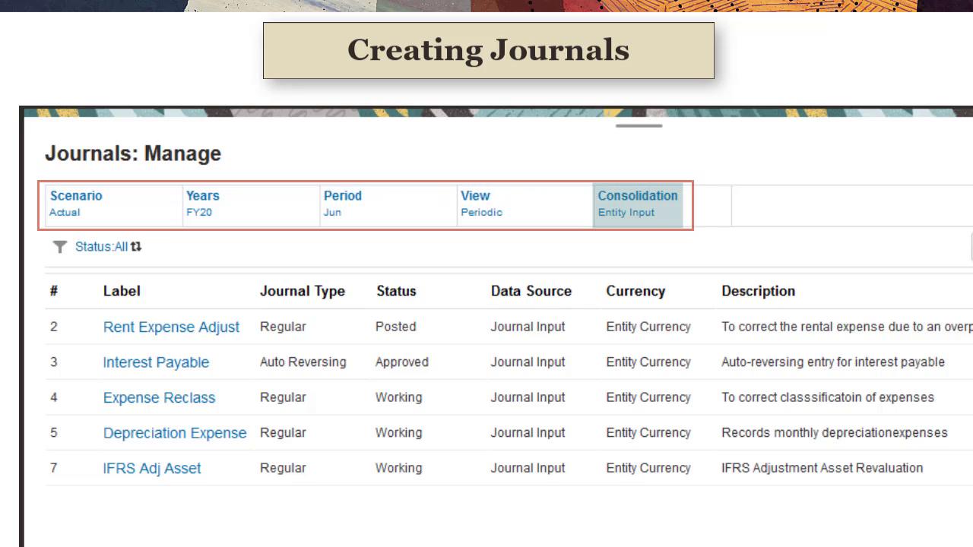
{"action": "left_click", "coordinate": [475, 203]}
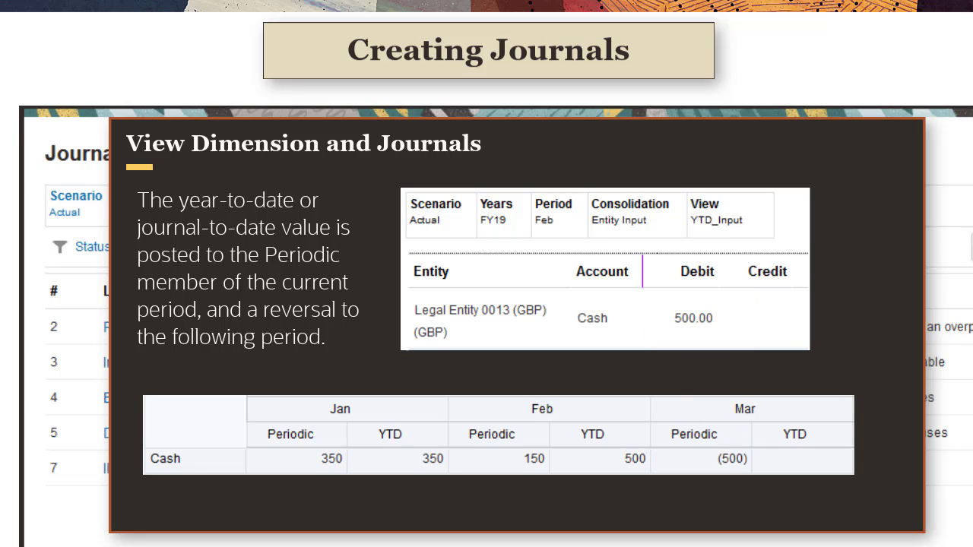
{"action": "left_click", "coordinate": [331, 459]}
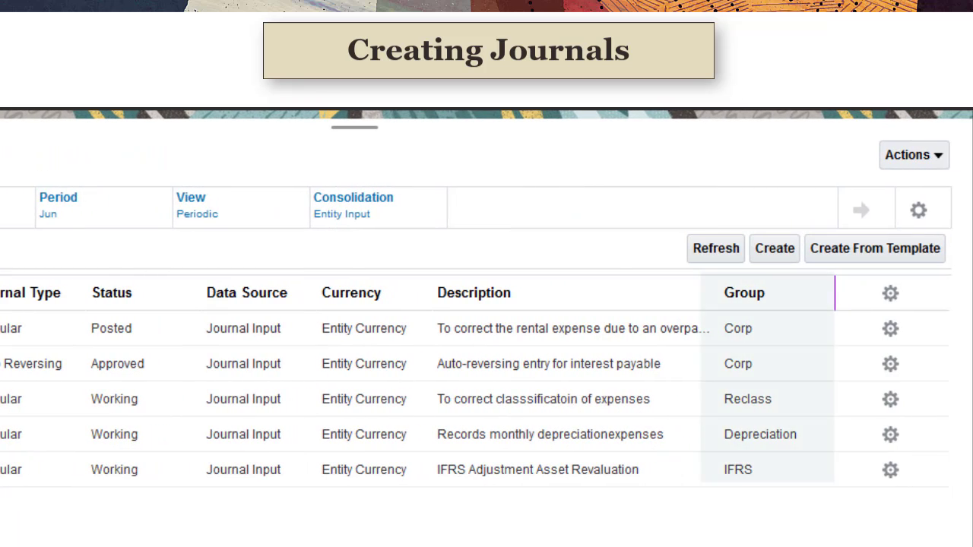
{"action": "left_click", "coordinate": [743, 292]}
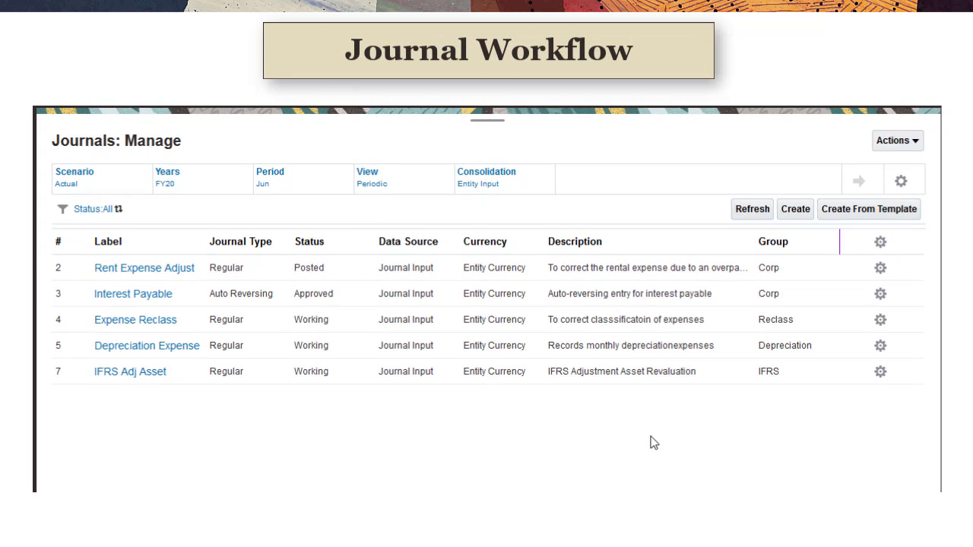
{"action": "left_click", "coordinate": [880, 320]}
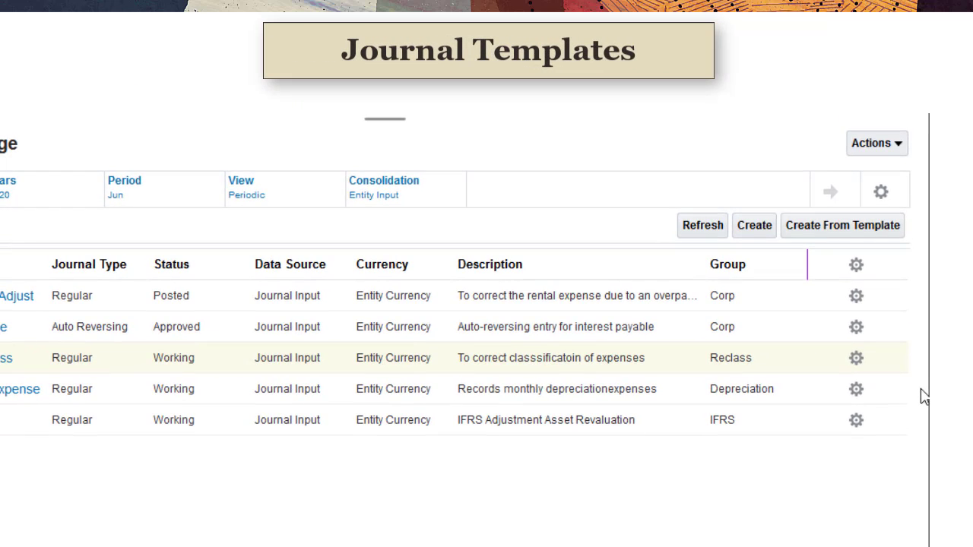
Show the Templates dialog listing Depreciation Expense and Interest Payable journal templates
{"action": "left_click", "coordinate": [842, 225]}
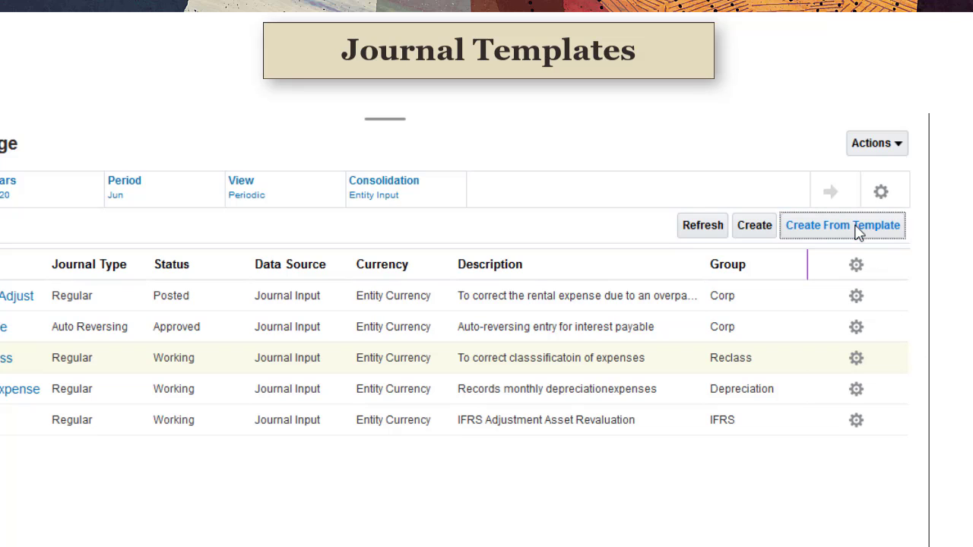
{"action": "left_click", "coordinate": [843, 225]}
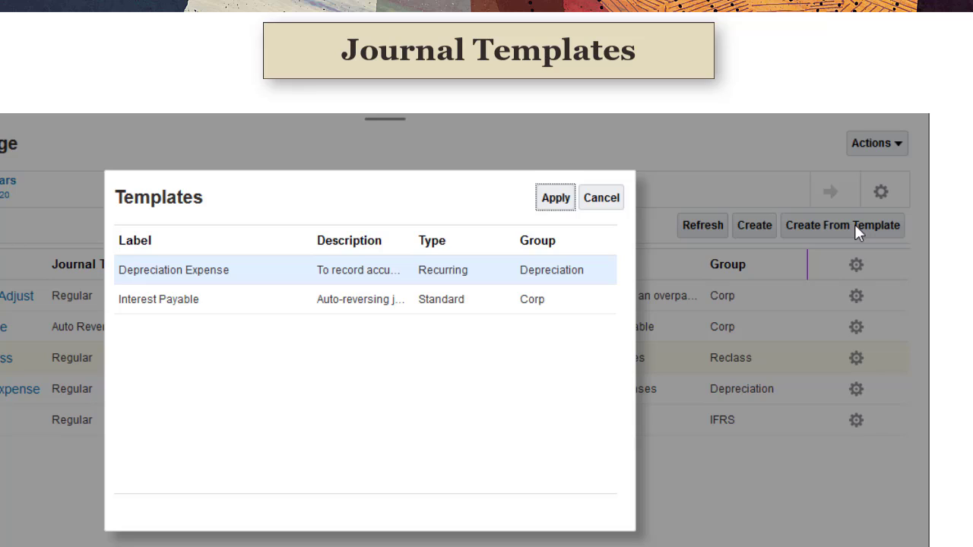
{"action": "left_click", "coordinate": [442, 271]}
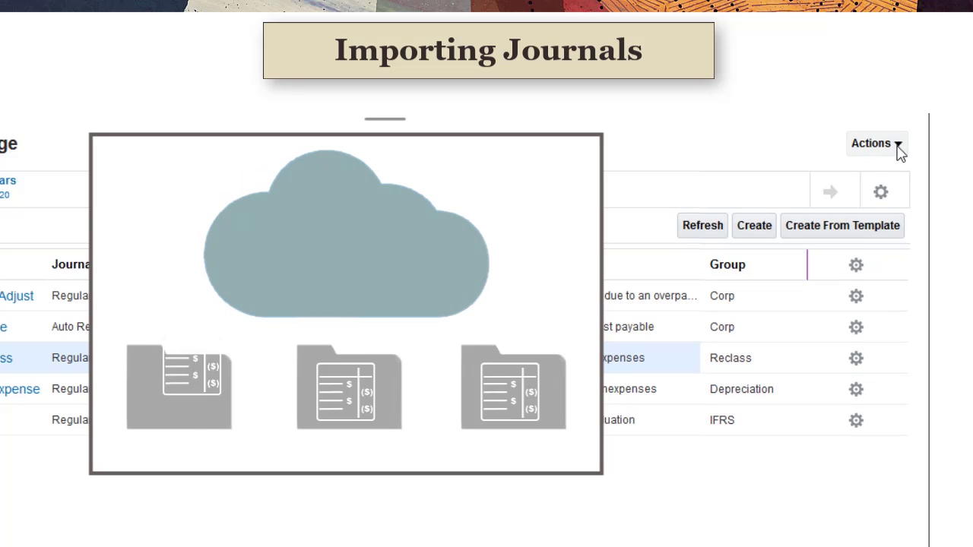
Show the Actions menu offering Import, Export, Groups and Journal Options
{"action": "left_click", "coordinate": [873, 143]}
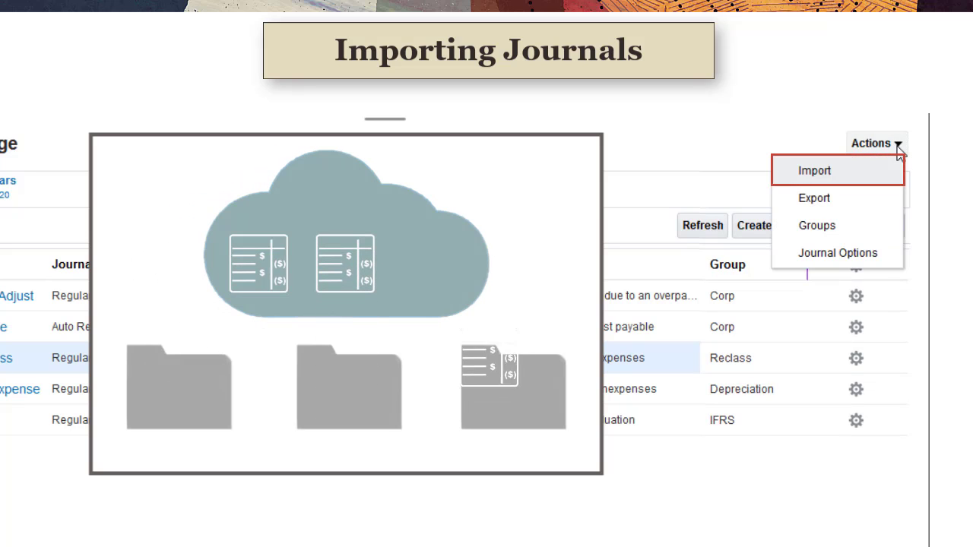